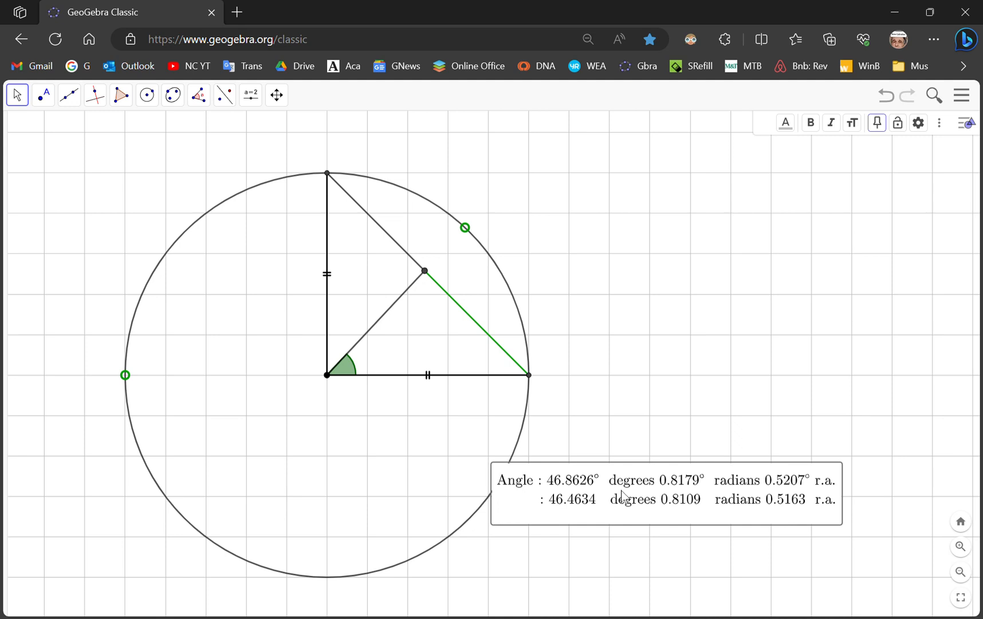
mouse_move(646, 384)
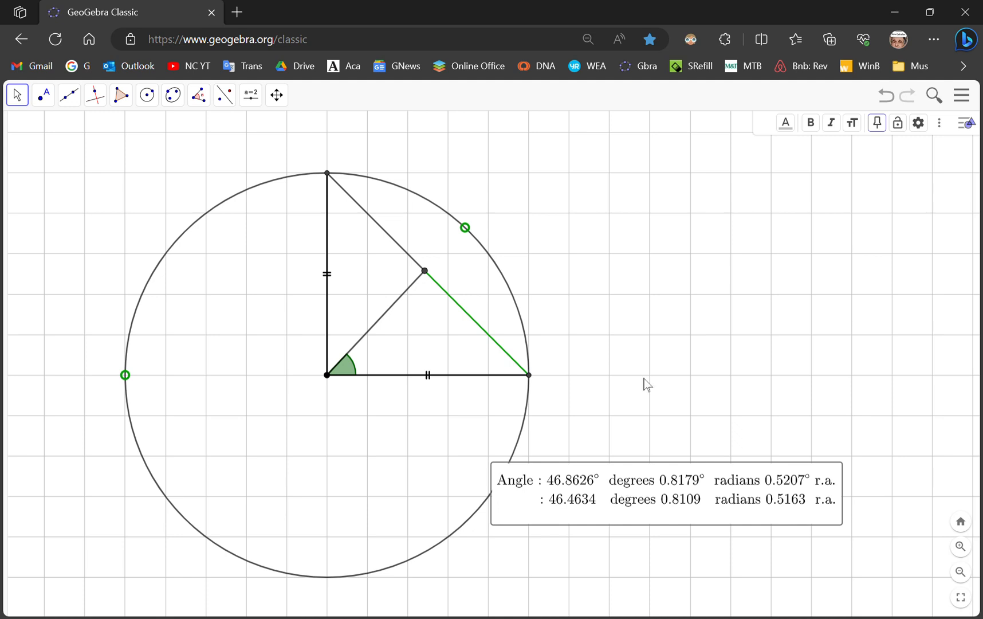
mouse_move(704, 375)
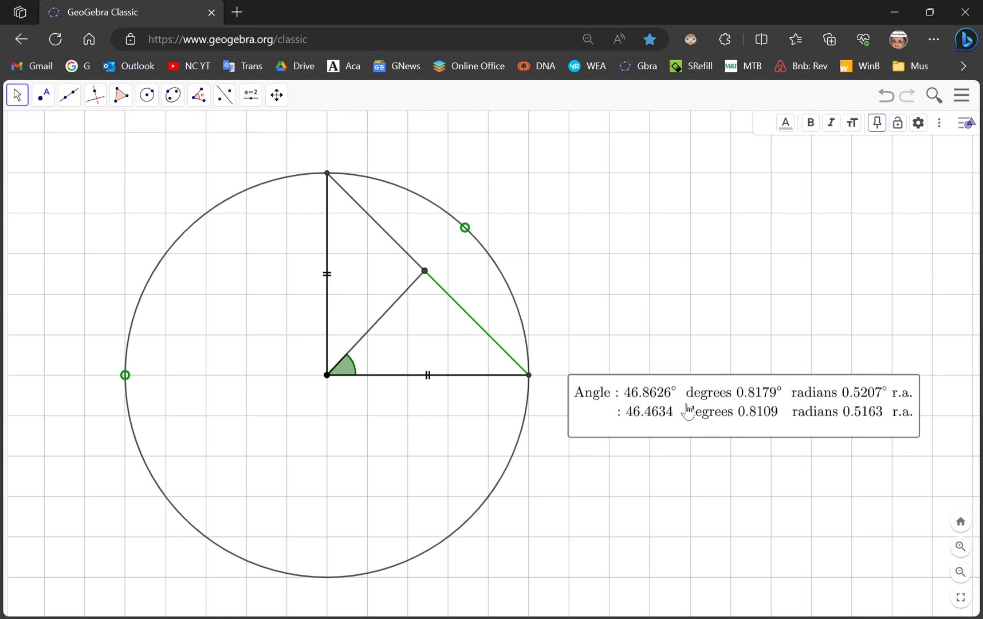
mouse_move(503, 313)
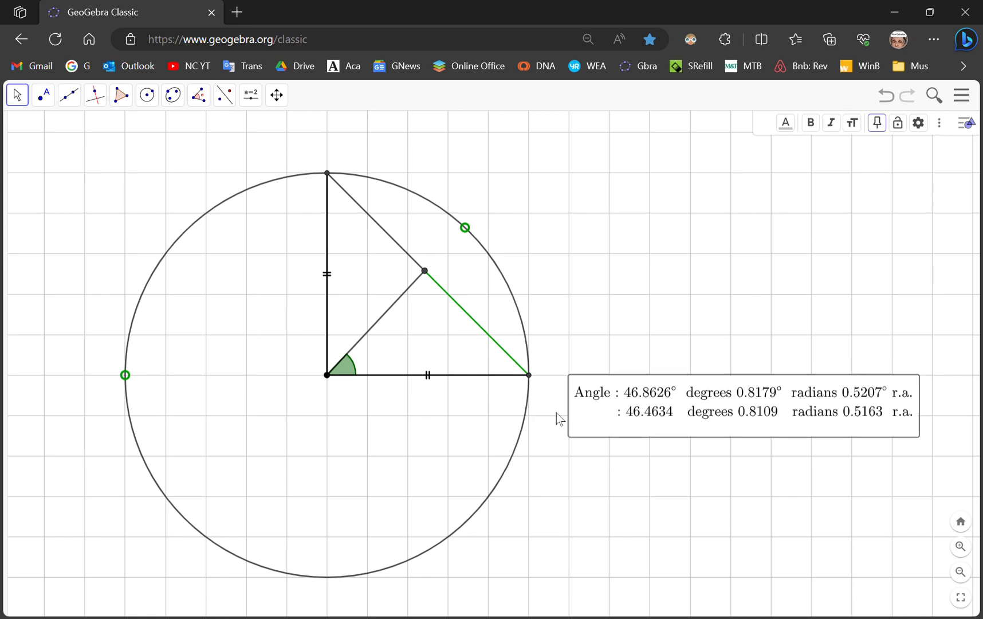
mouse_move(477, 231)
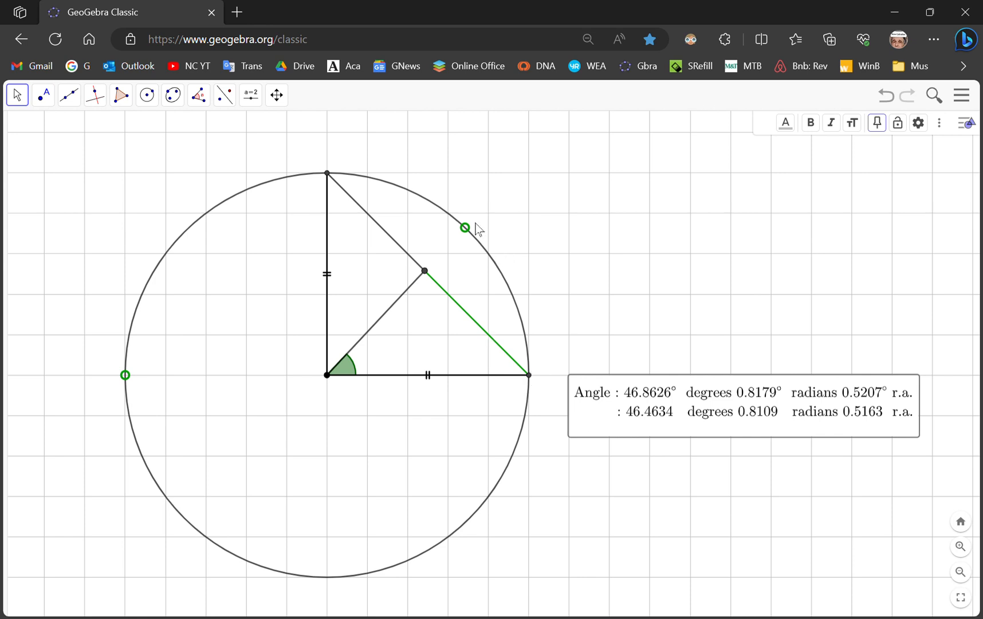
mouse_move(434, 290)
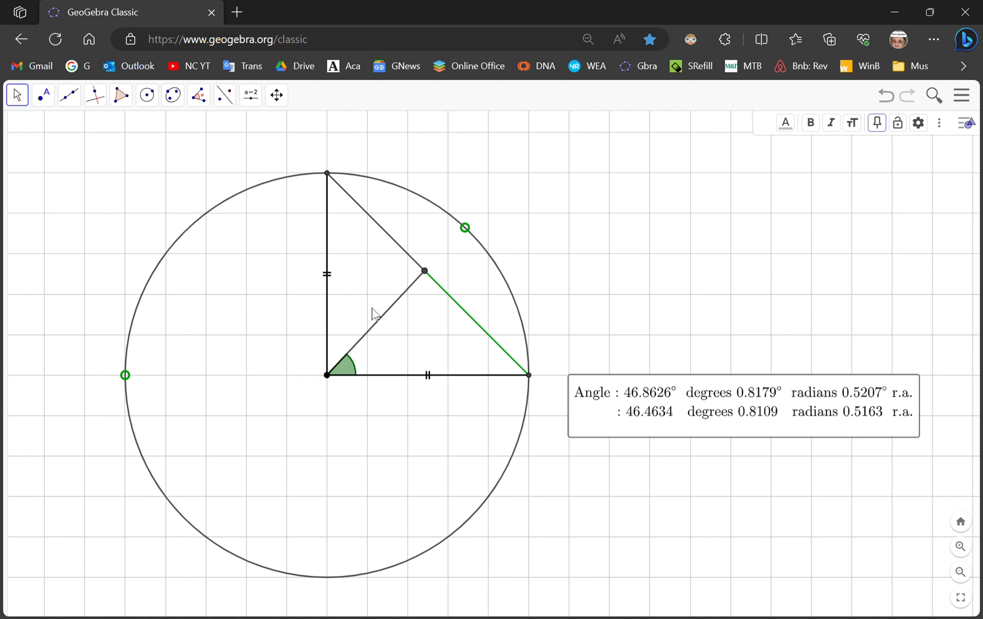
mouse_move(529, 322)
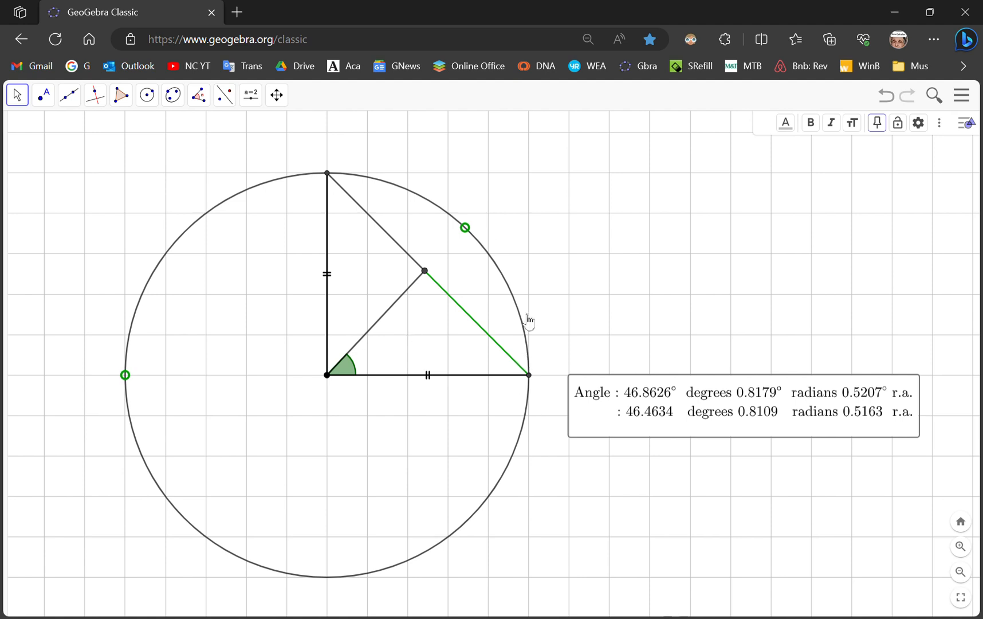
mouse_move(472, 241)
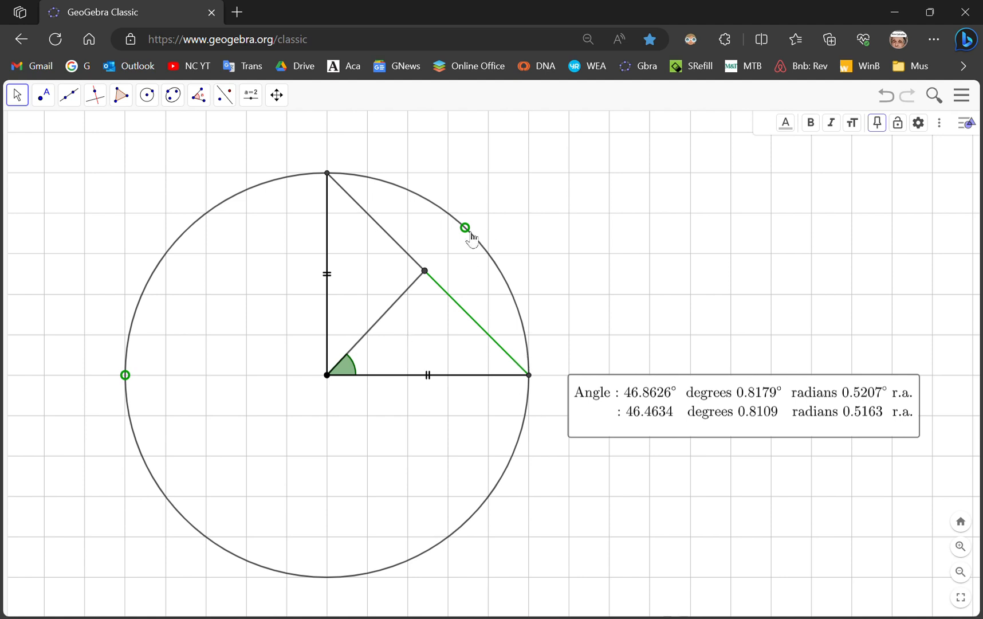
Step: Drag the circle point up to 90°, then back until the angle reads exactly 45°
left_click_drag(464, 227, 402, 188)
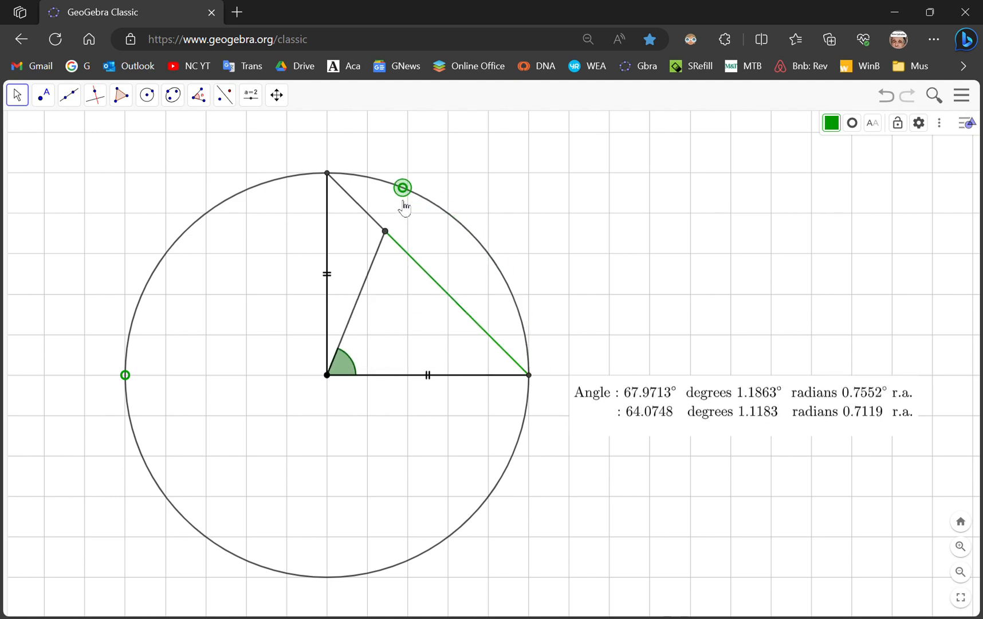
left_click_drag(401, 188, 327, 172)
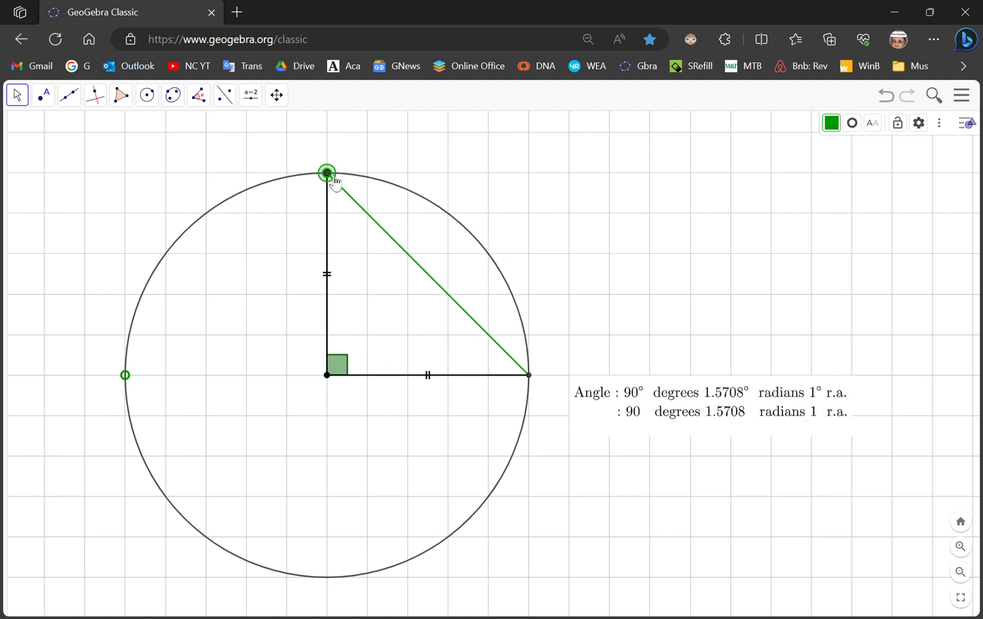
left_click_drag(326, 171, 454, 218)
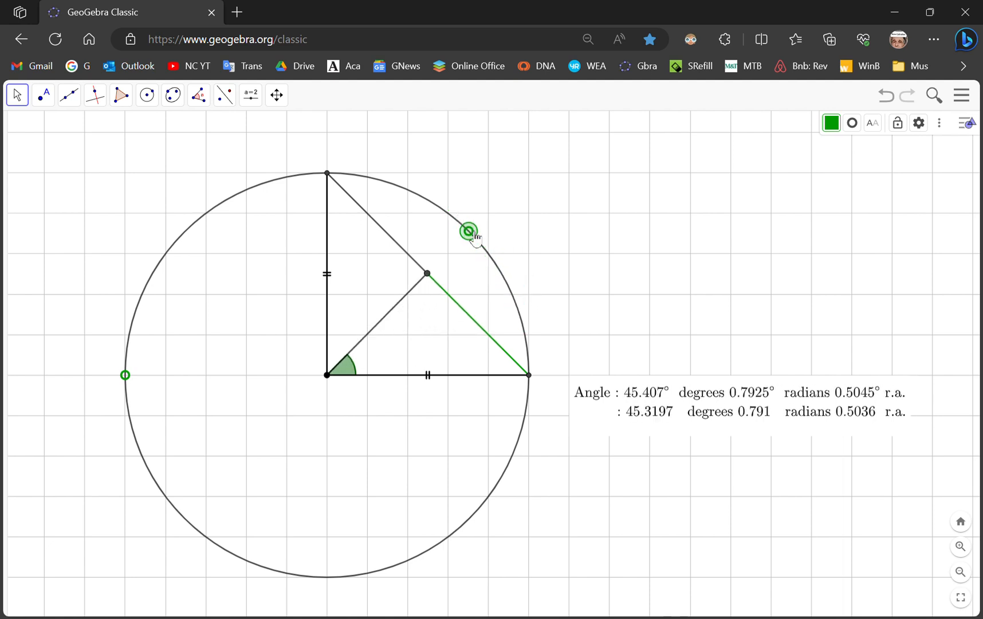
left_click_drag(466, 231, 427, 273)
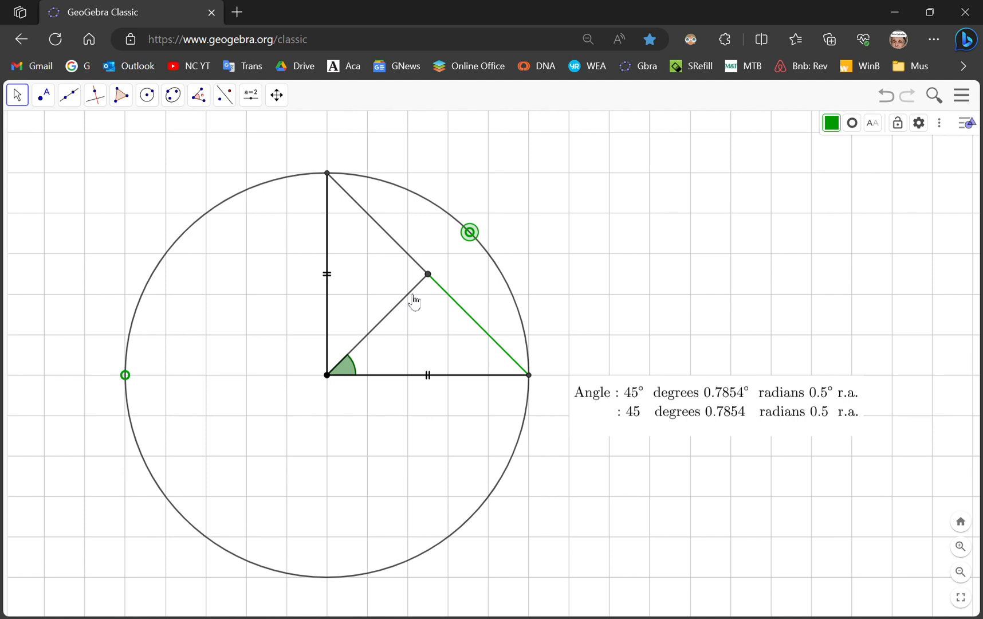
mouse_move(576, 349)
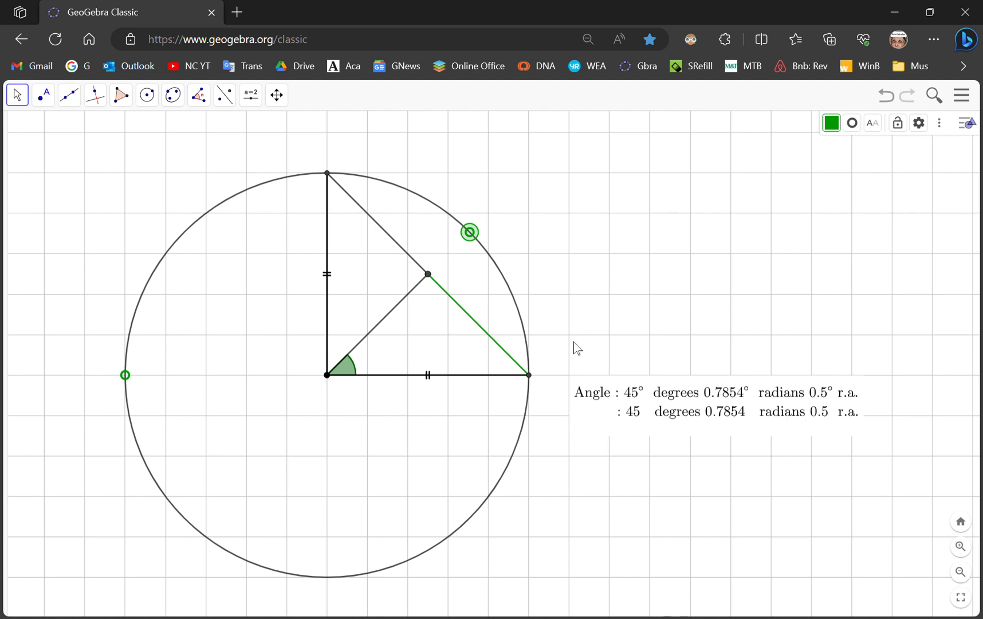
mouse_move(349, 194)
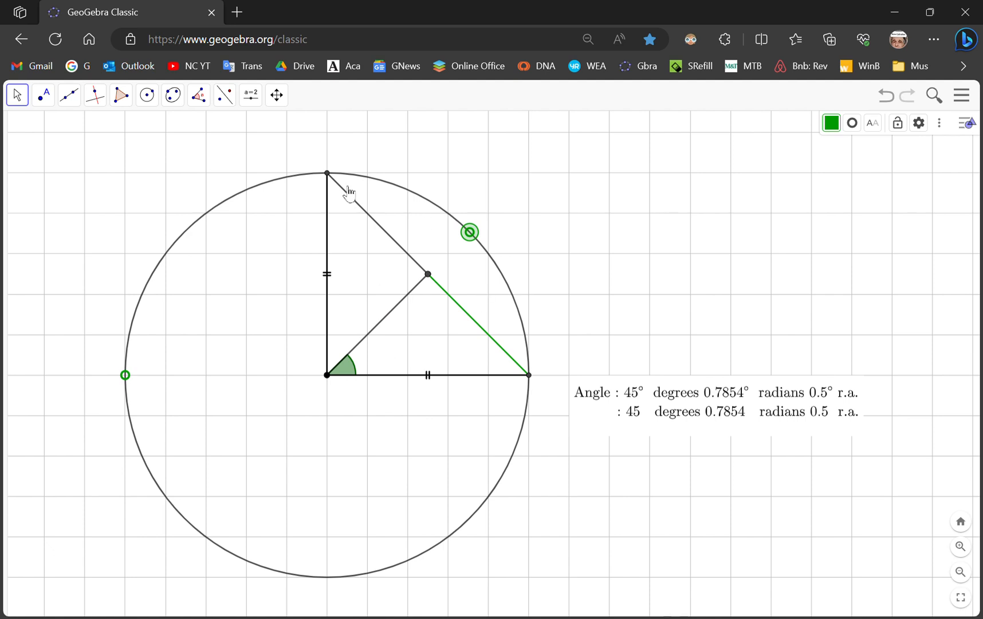
mouse_move(406, 265)
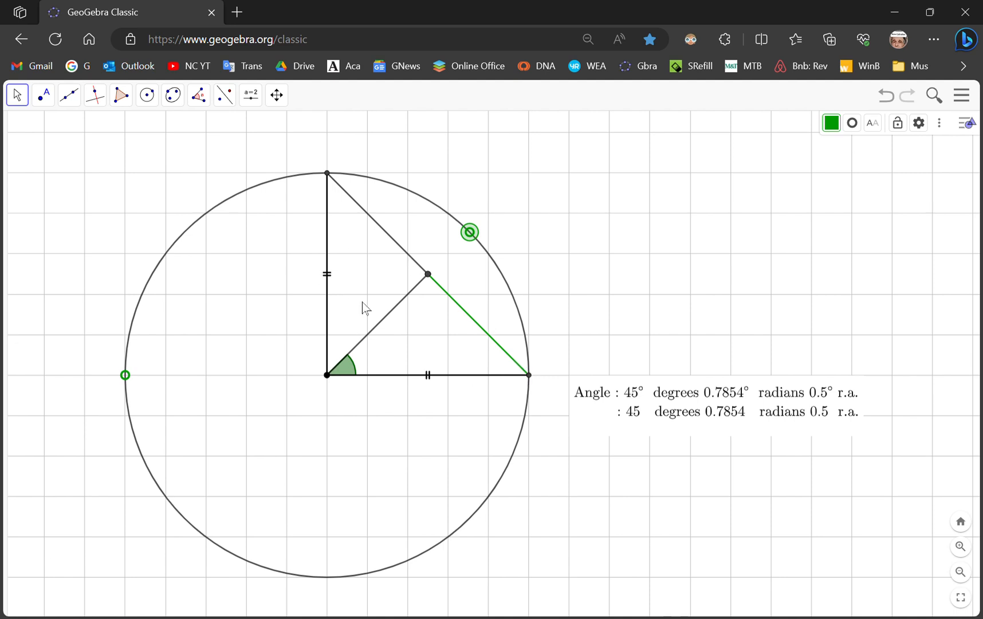
mouse_move(380, 350)
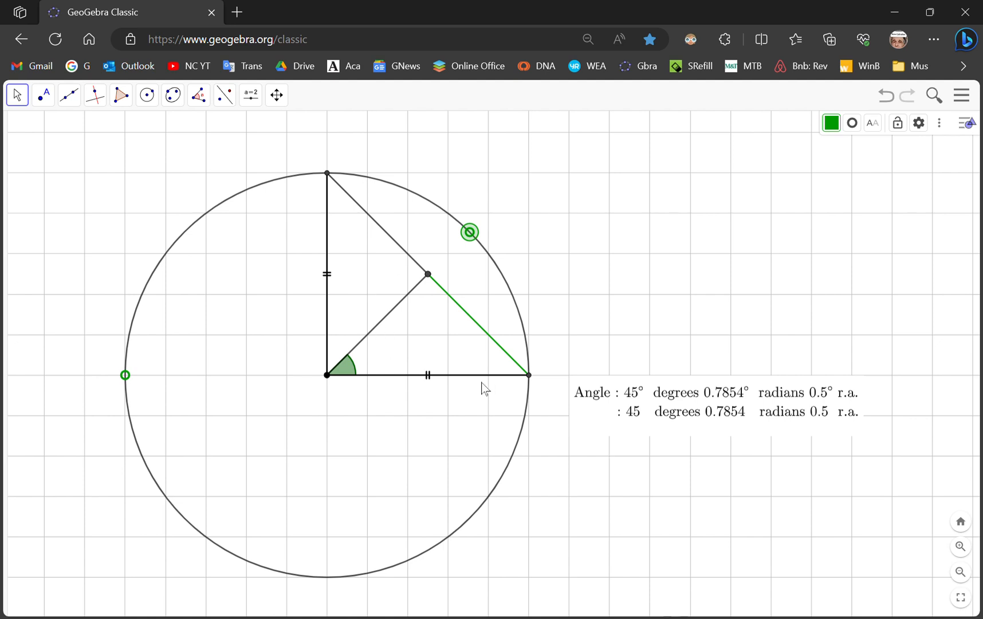
mouse_move(376, 314)
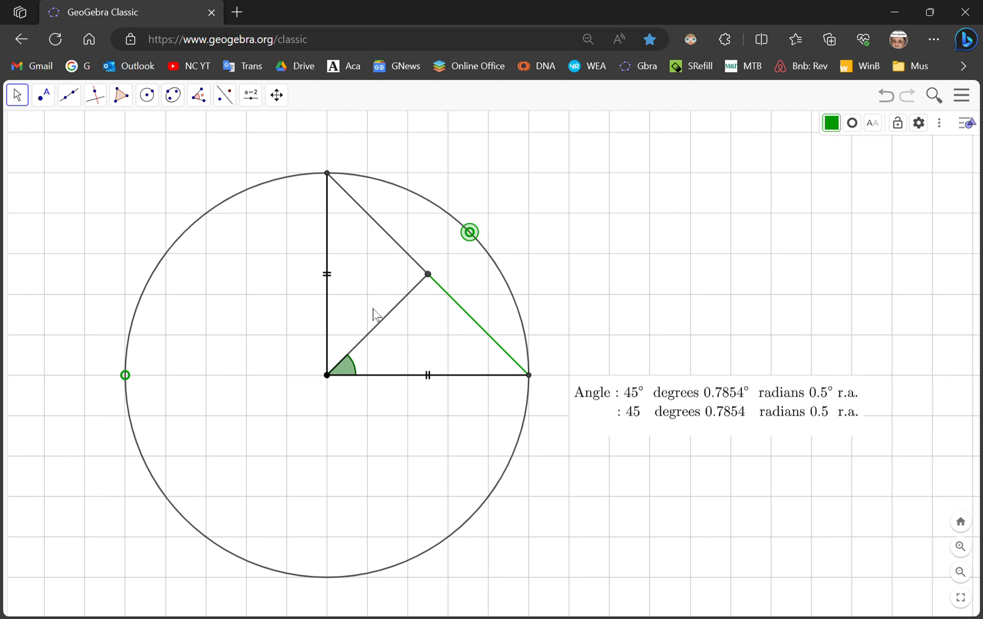
mouse_move(462, 290)
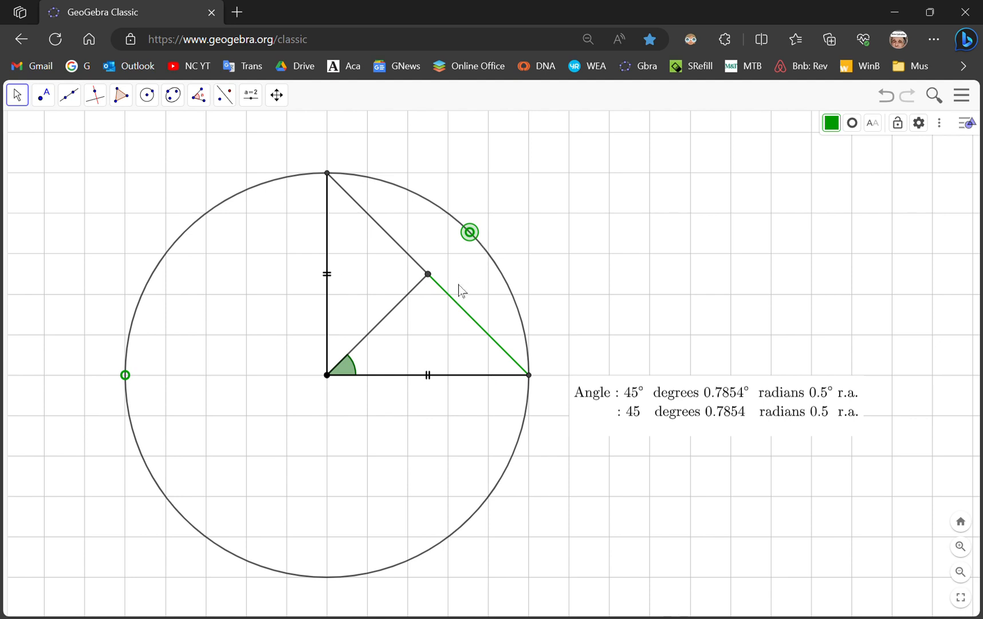
mouse_move(483, 246)
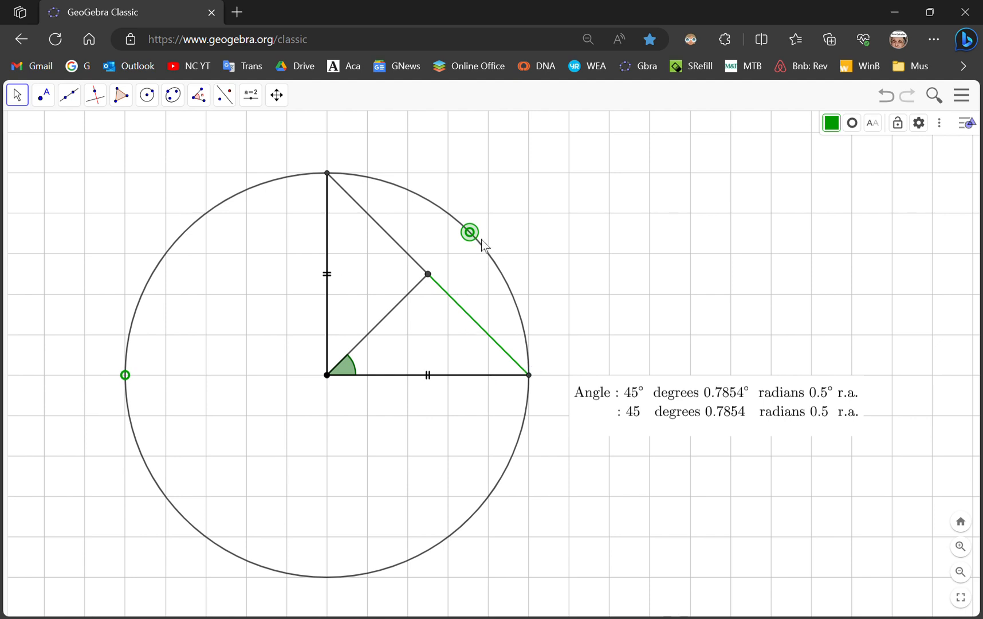
Step: Slide the circle point up and down, watching readings swing between about 14° and 79°
left_click_drag(469, 232, 528, 374)
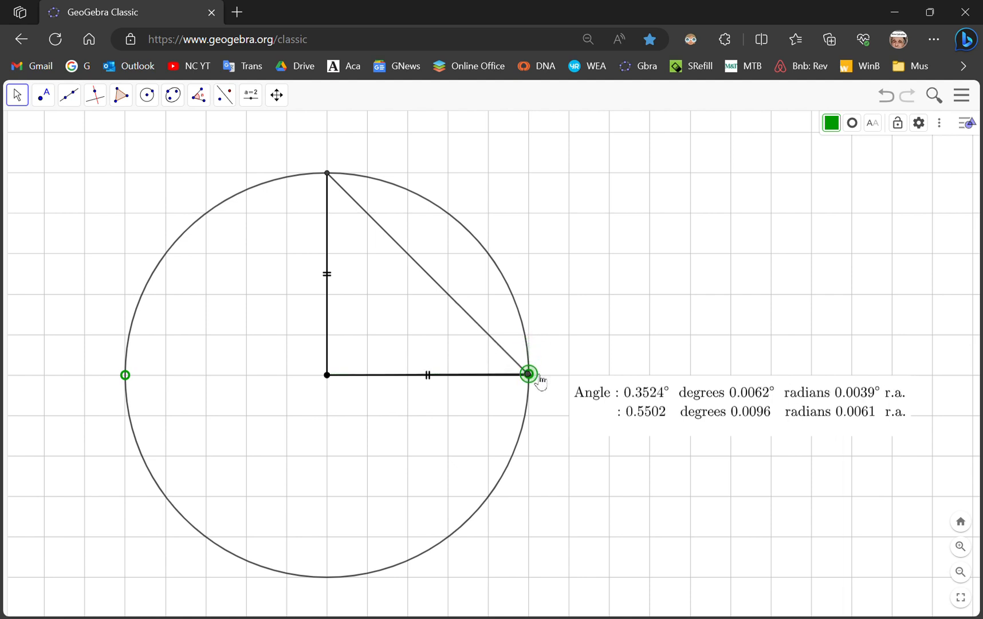
left_click_drag(528, 373, 367, 176)
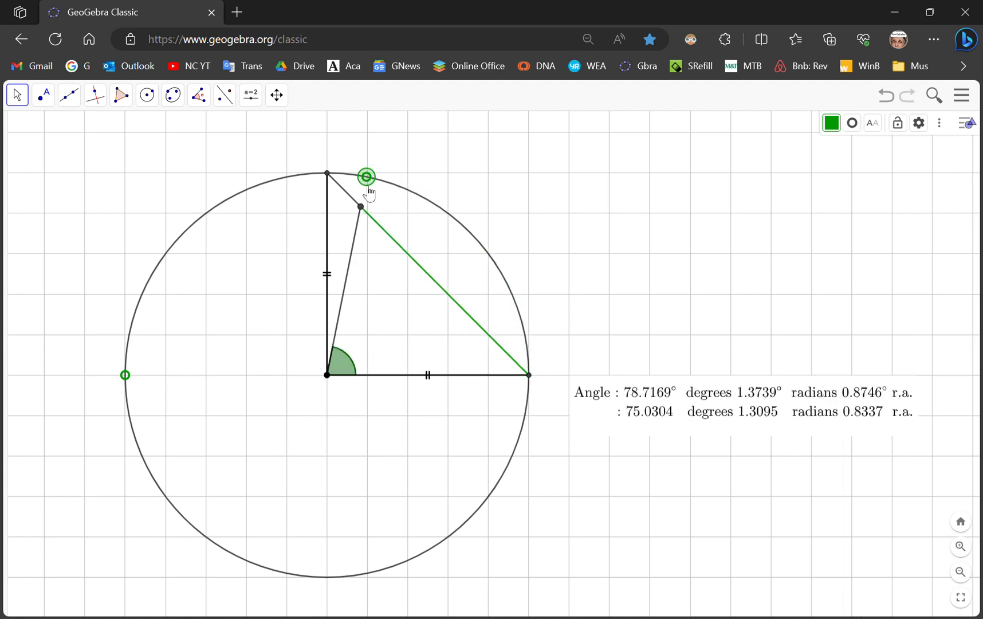
left_click_drag(367, 174, 515, 305)
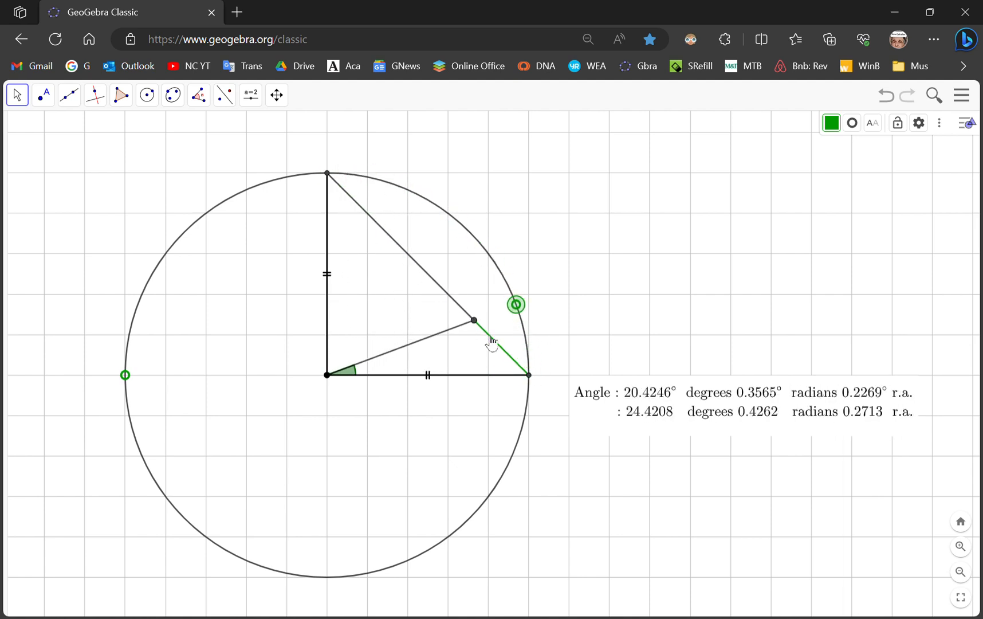
left_click_drag(514, 305, 450, 216)
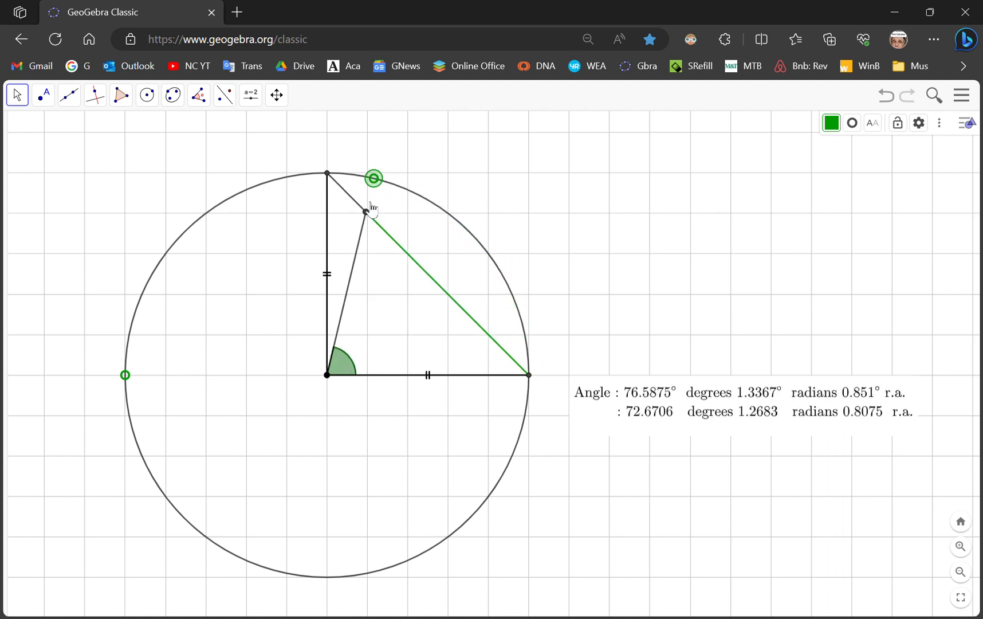
left_click_drag(374, 178, 521, 325)
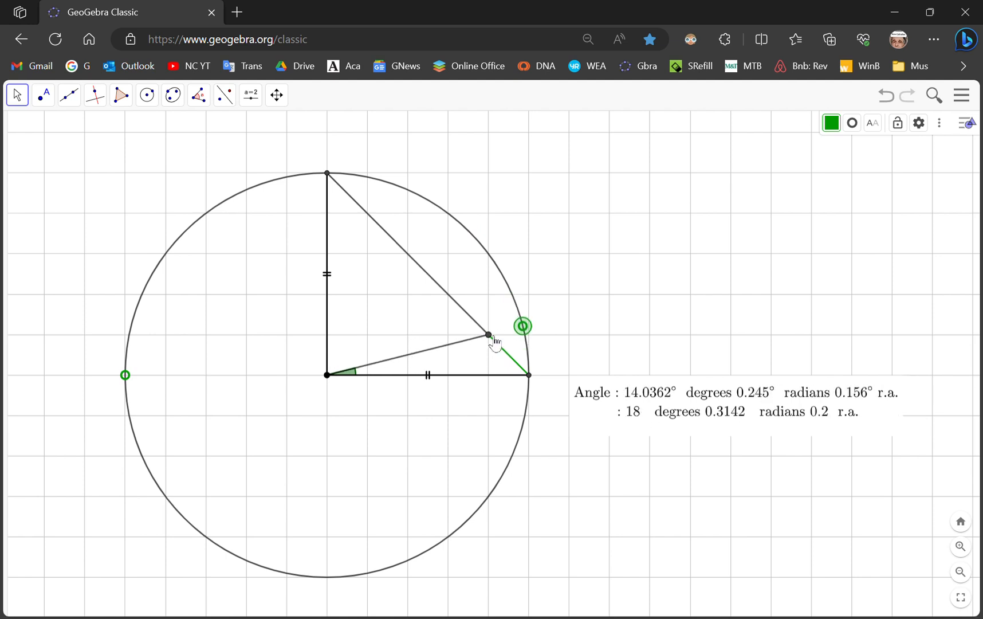
left_click_drag(523, 325, 375, 177)
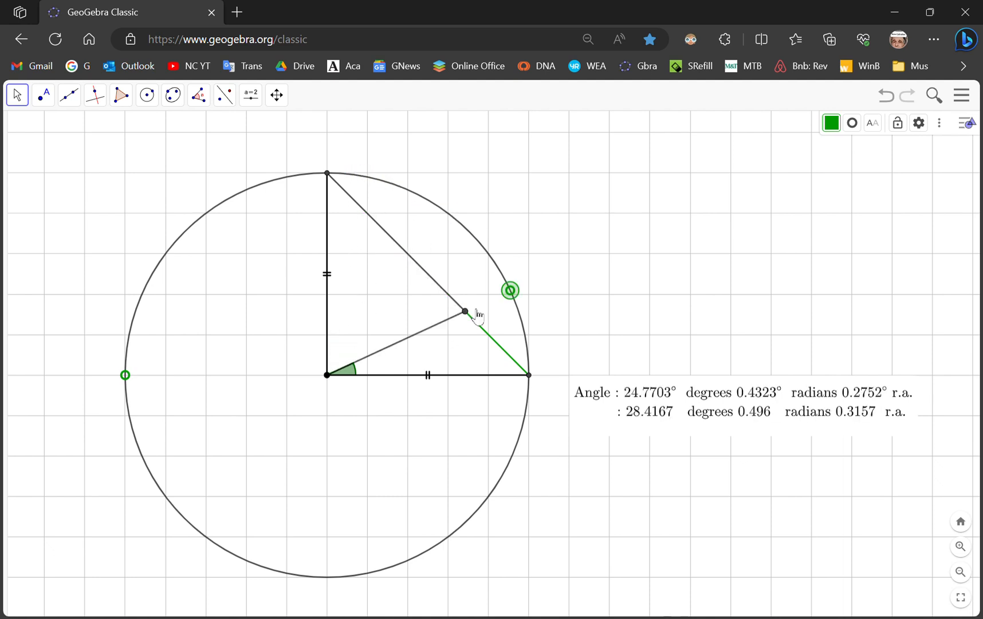
left_click_drag(464, 310, 447, 294)
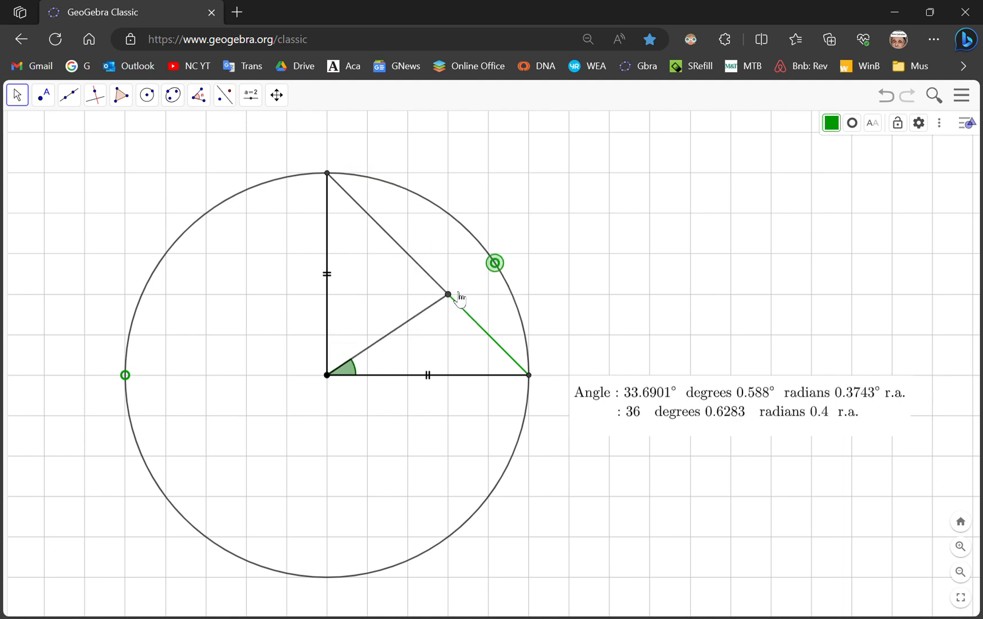
mouse_move(439, 229)
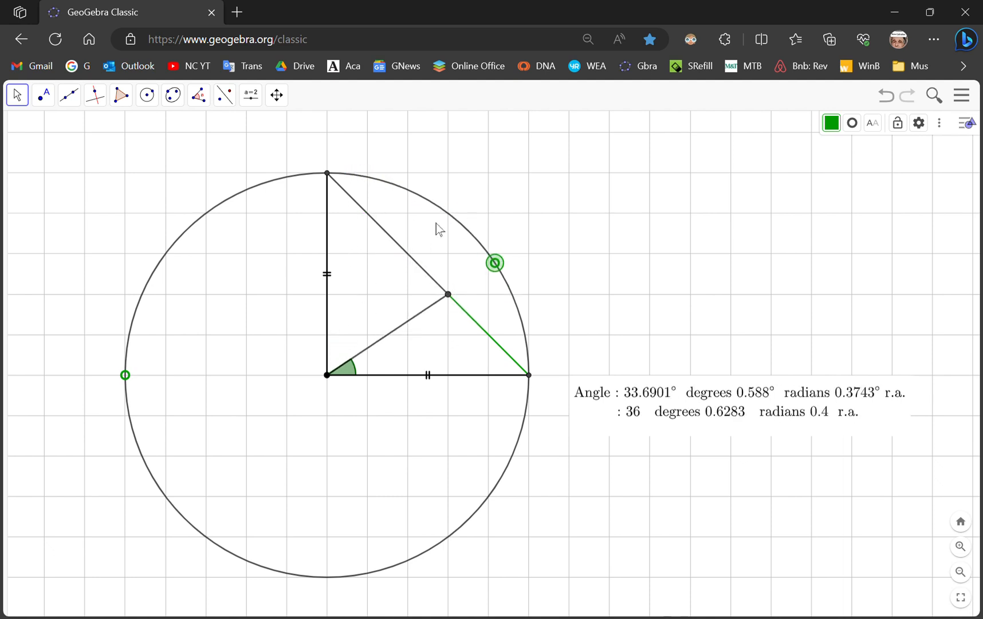
mouse_move(448, 227)
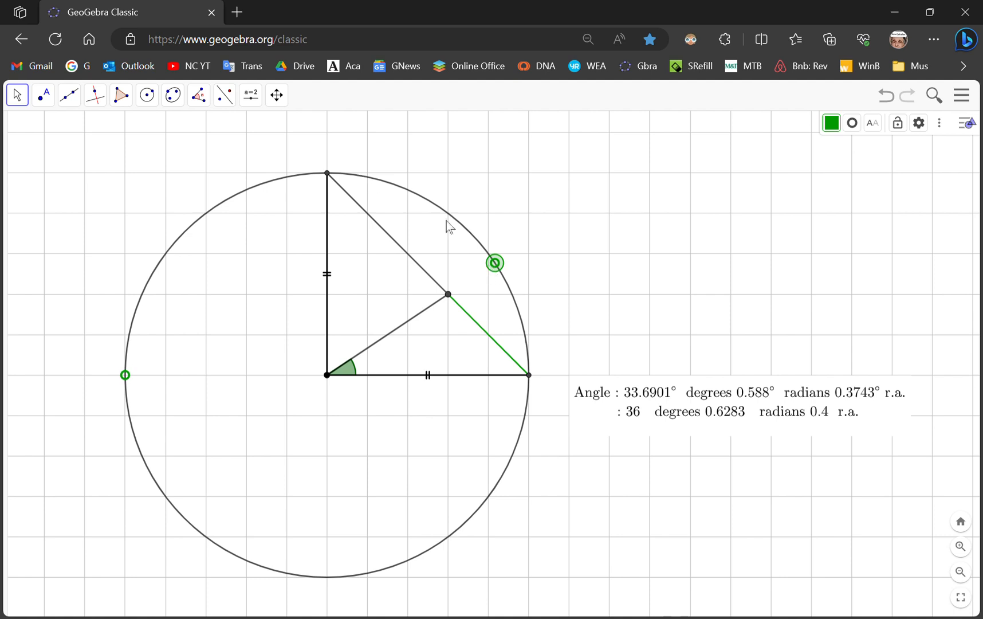
mouse_move(336, 323)
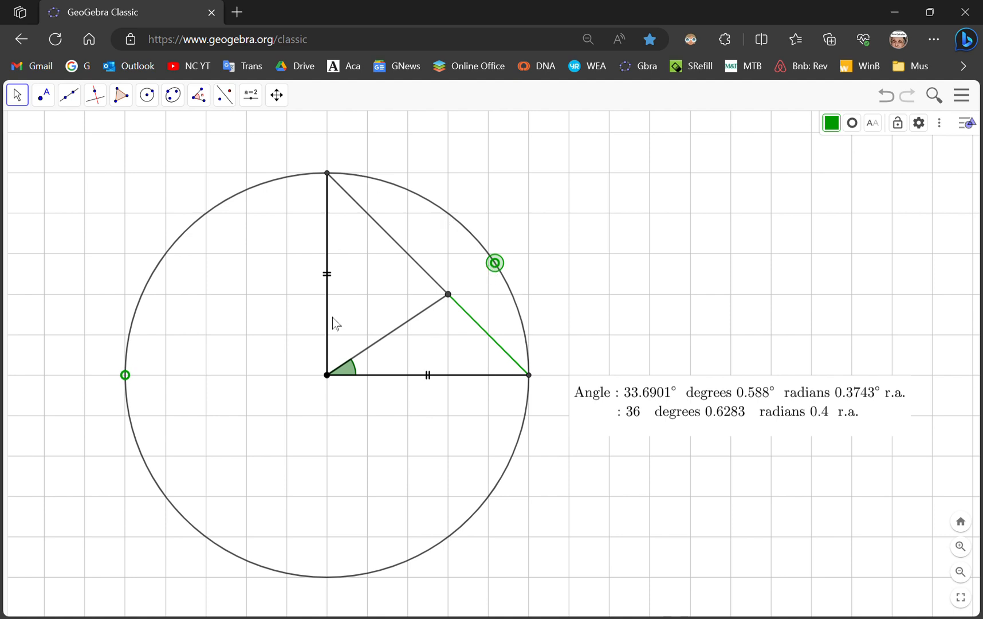
mouse_move(461, 303)
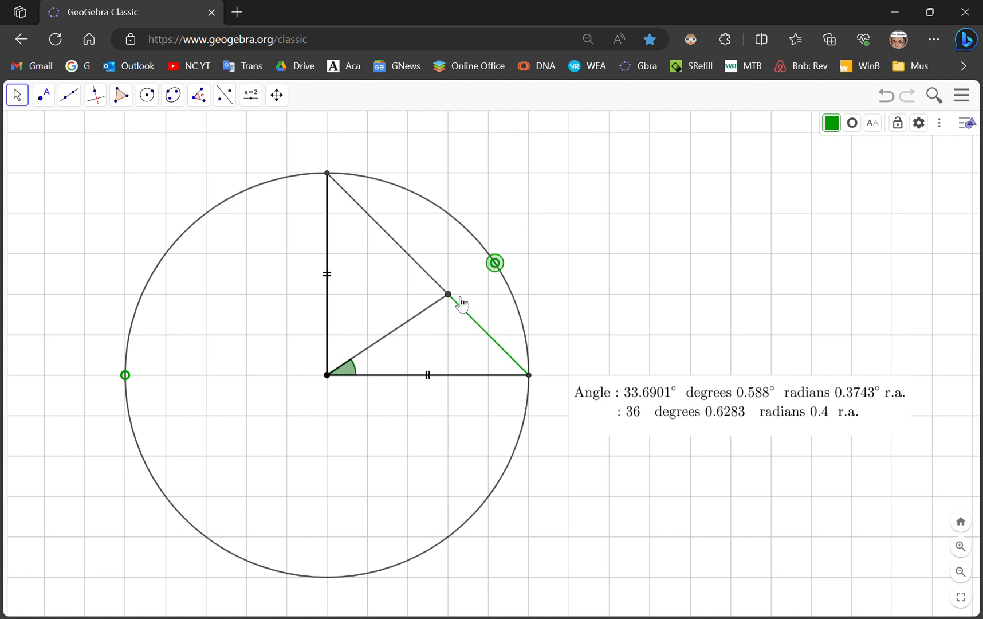
mouse_move(469, 308)
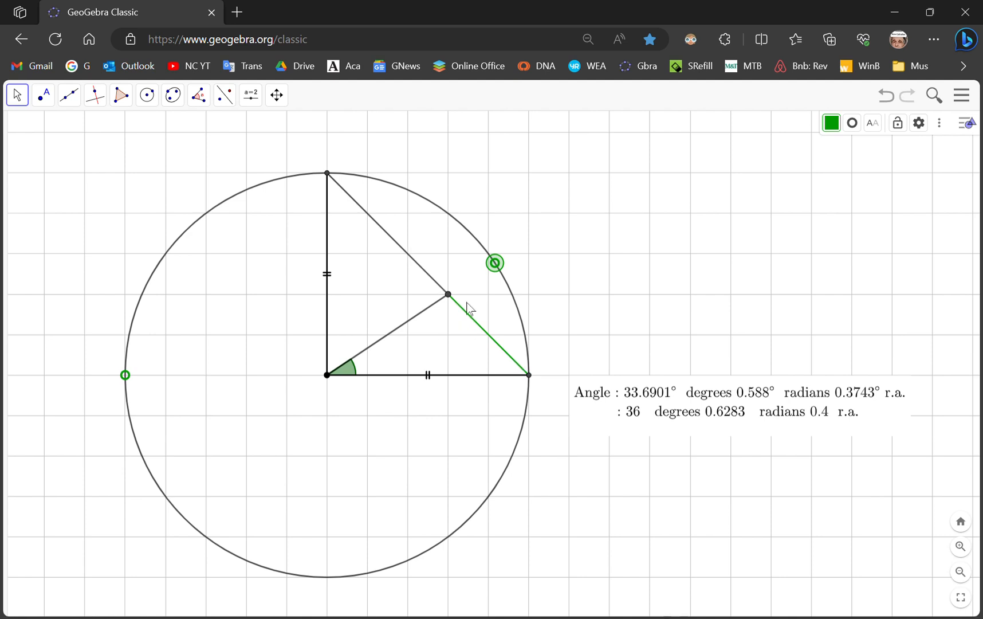
Step: Nudge the point to enlarge then shrink the angle, finally moving it toward the circle's top
left_click_drag(447, 295, 434, 281)
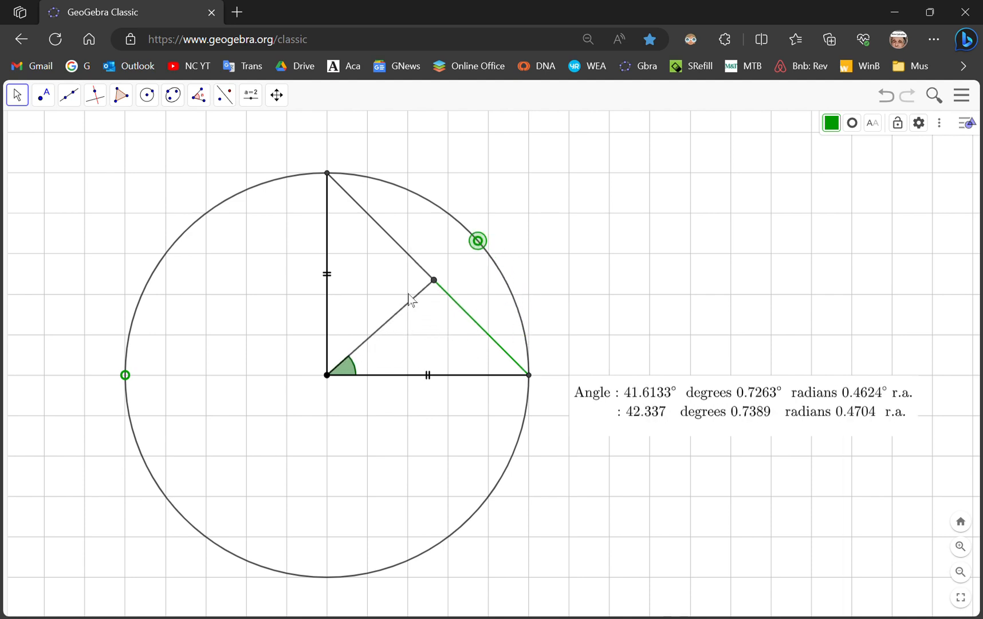
mouse_move(477, 321)
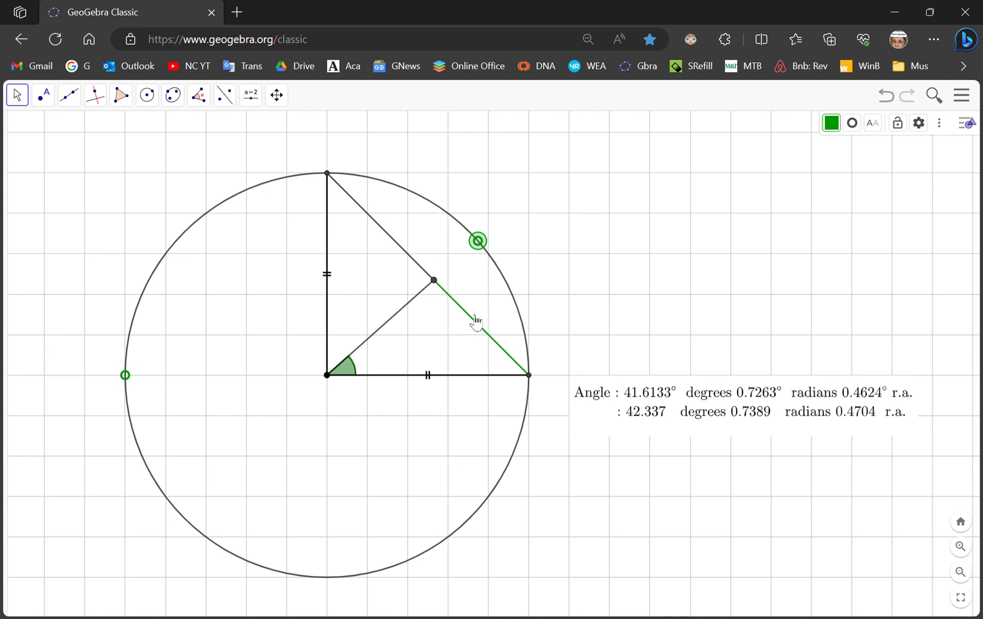
mouse_move(491, 246)
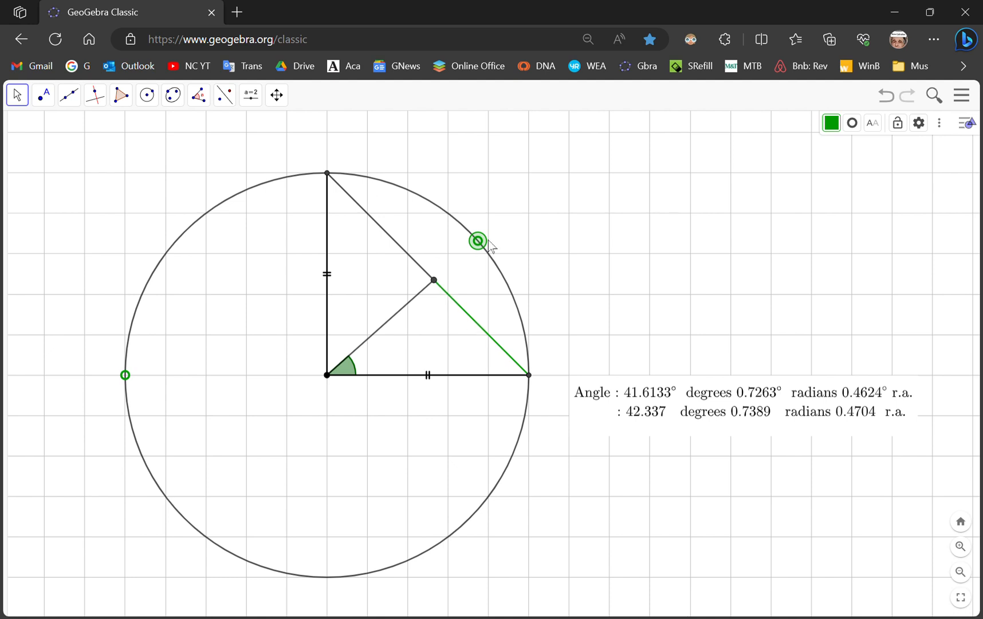
left_click_drag(477, 241, 521, 315)
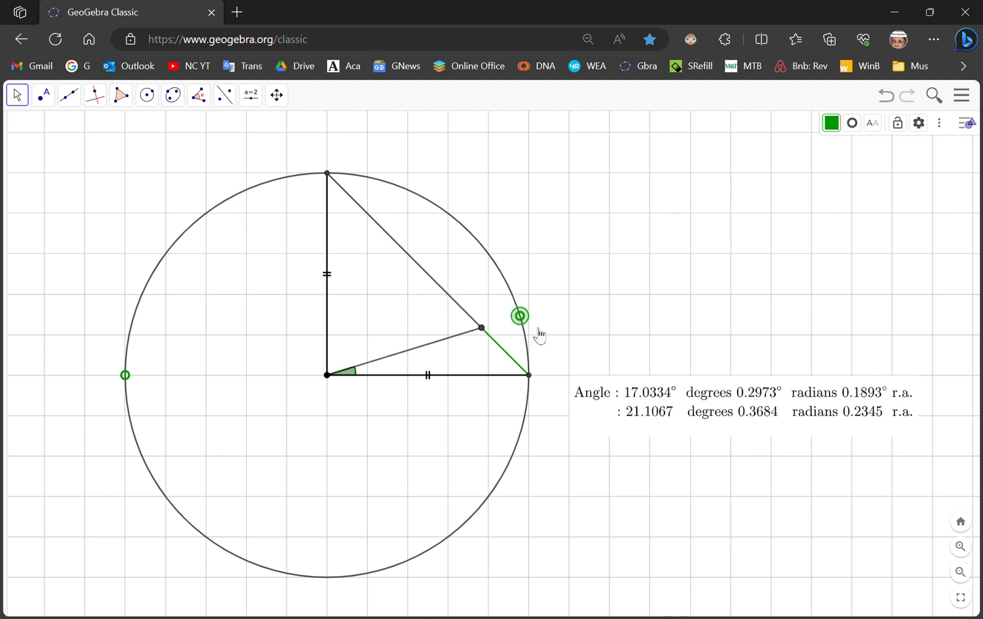
left_click_drag(521, 315, 337, 175)
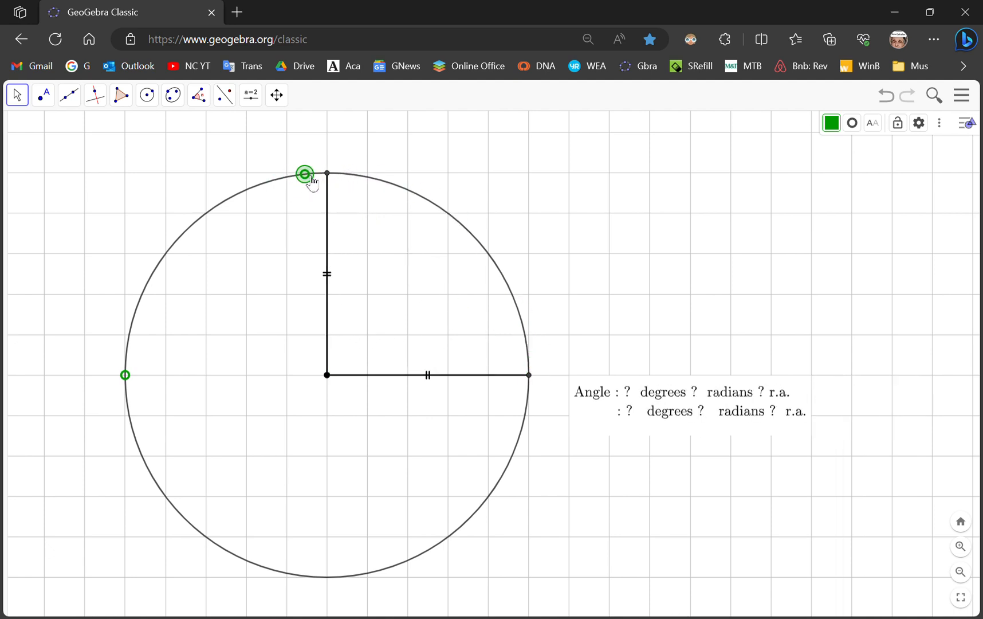
Step: Move the point past the top onto the upper-left arc so the readouts show '?'
left_click_drag(304, 174, 242, 191)
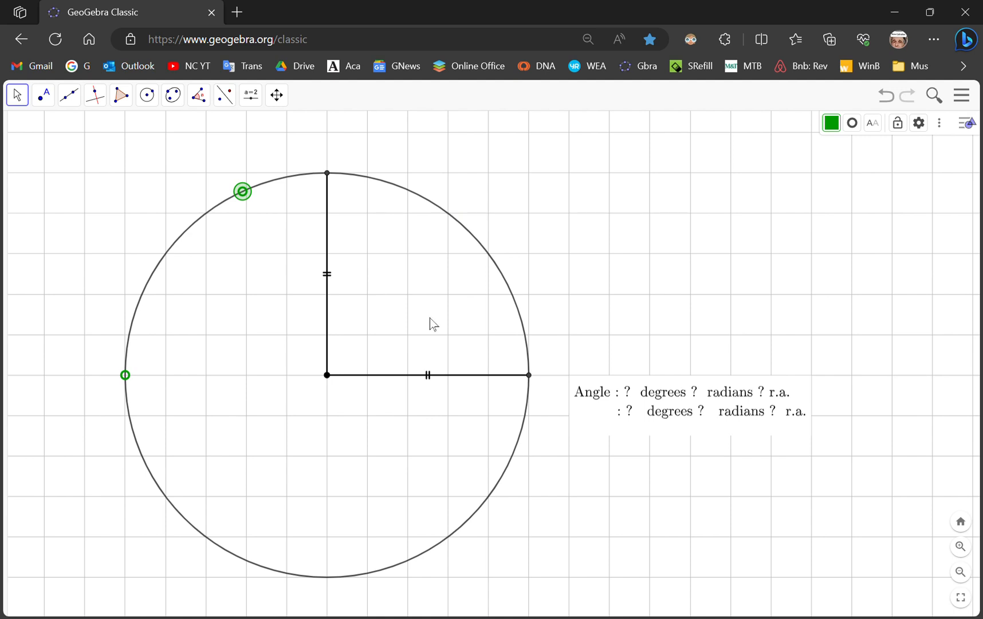
mouse_move(172, 95)
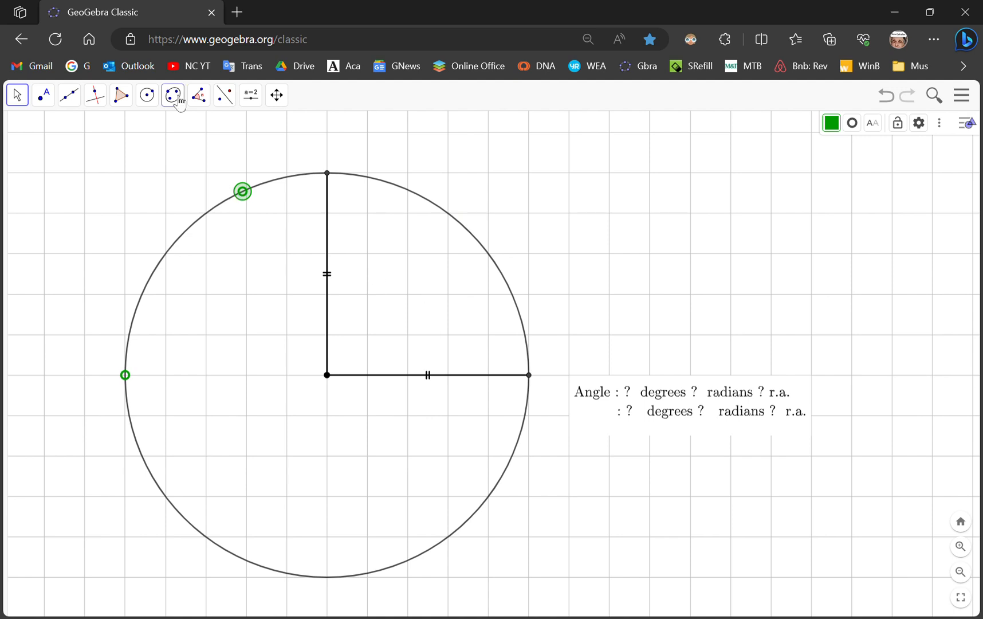
Step: With the Pen, draw a freehand curve from the upper-left point to the radius end
left_click(17, 95)
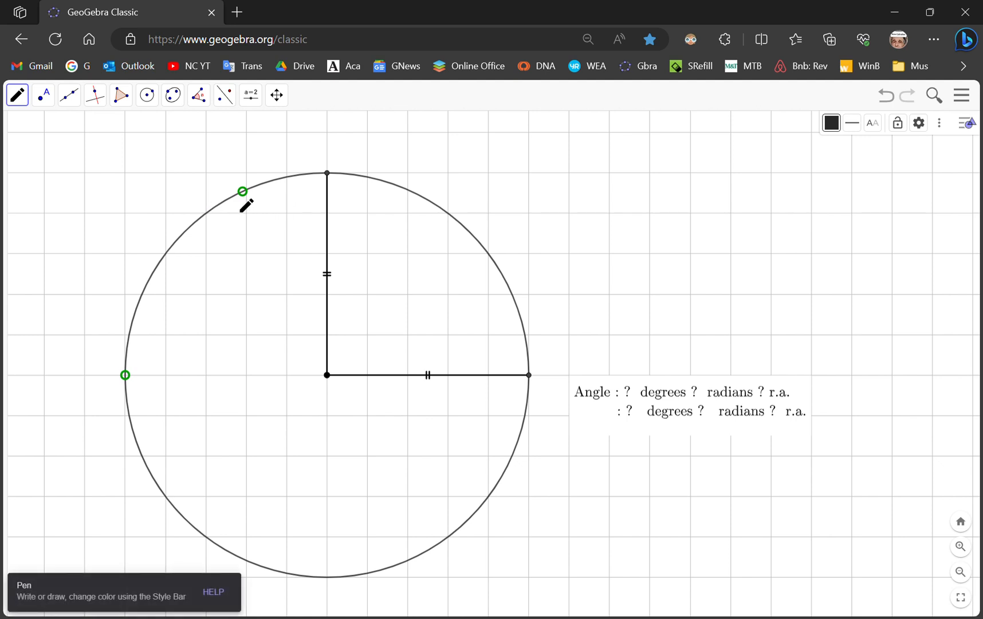
left_click_drag(243, 195, 528, 375)
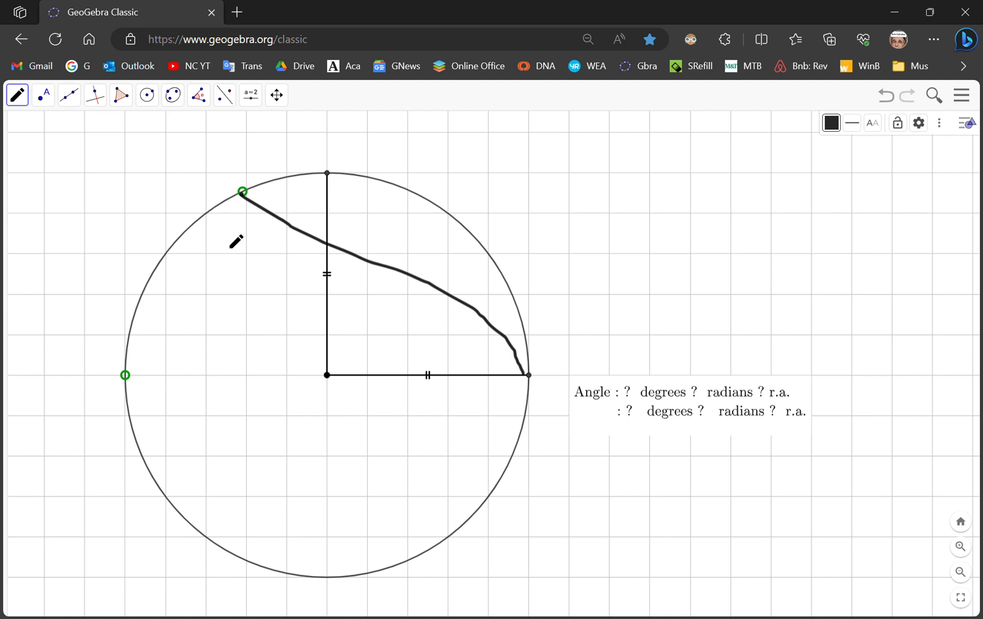
mouse_move(128, 413)
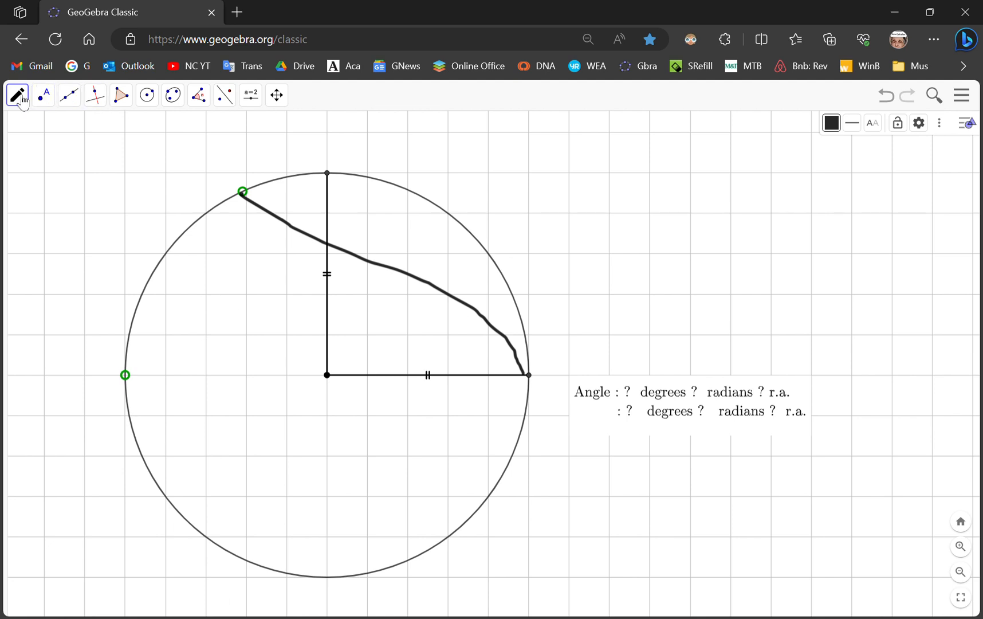
Step: Switch back to the Move tool, leaving the pen curve in place
left_click(17, 95)
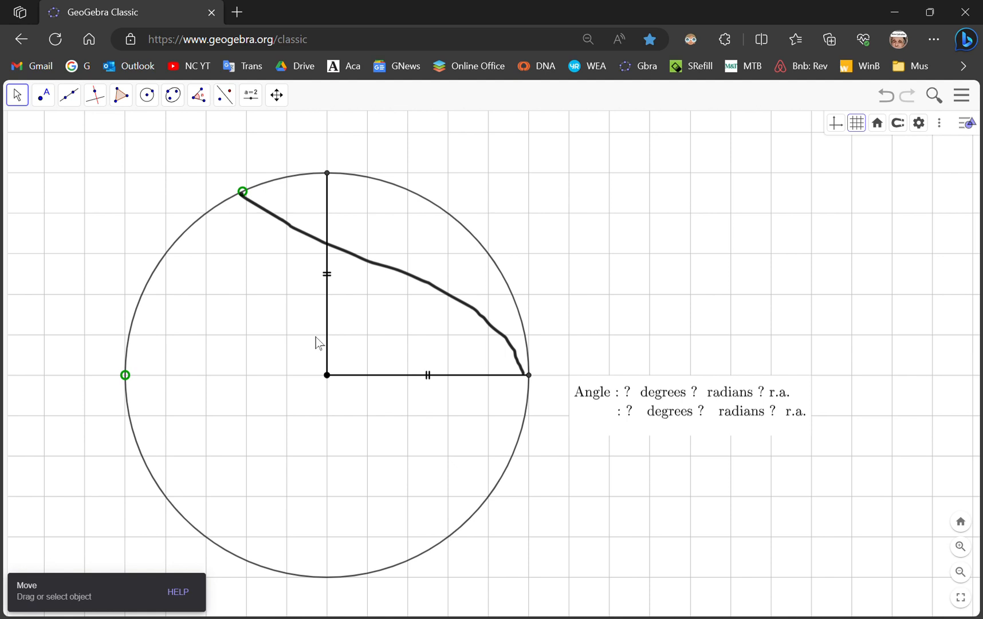
mouse_move(295, 239)
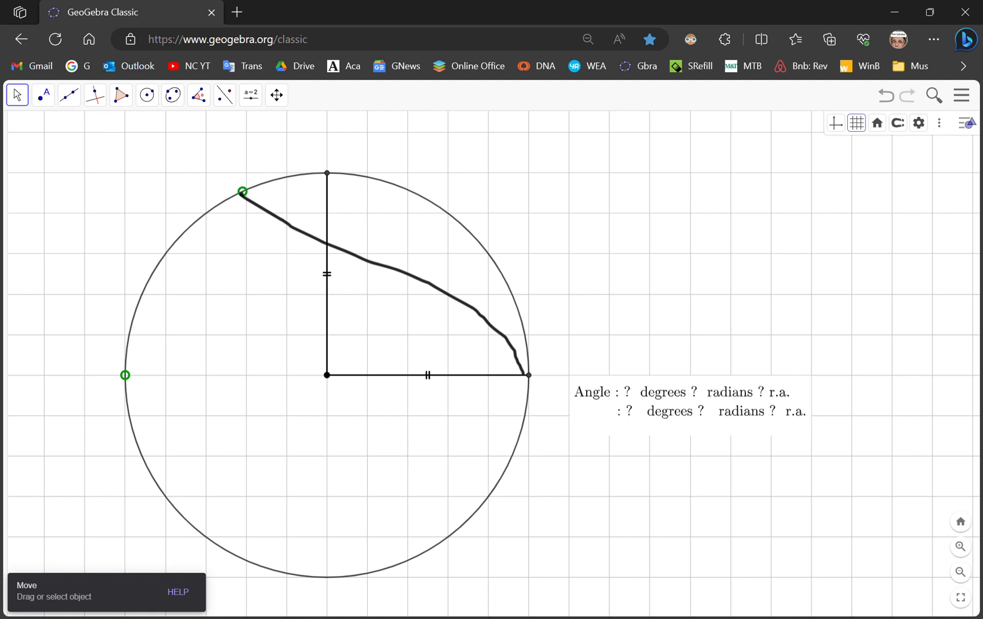
mouse_move(423, 613)
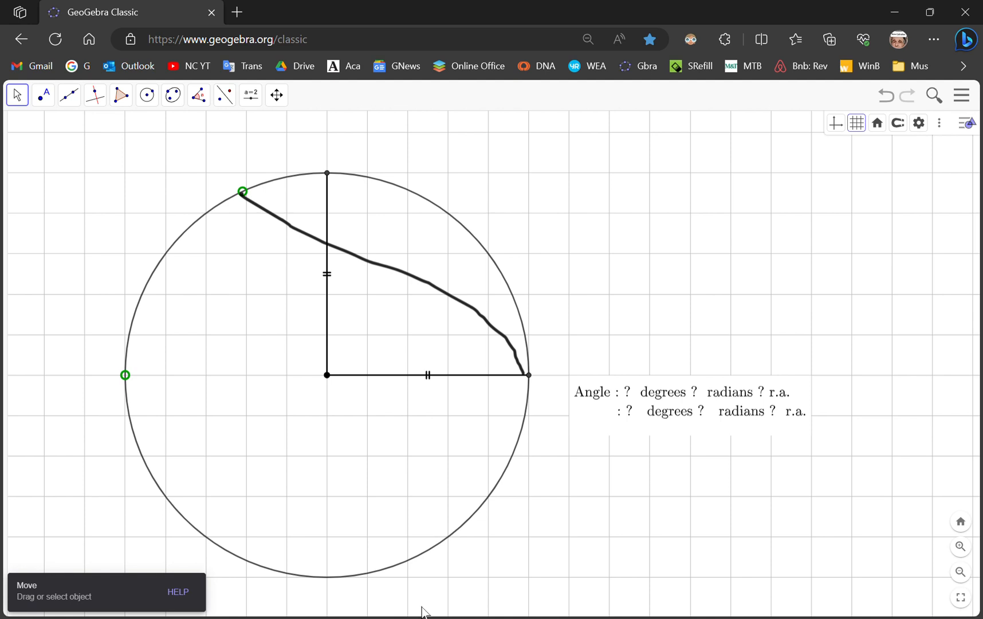
mouse_move(402, 466)
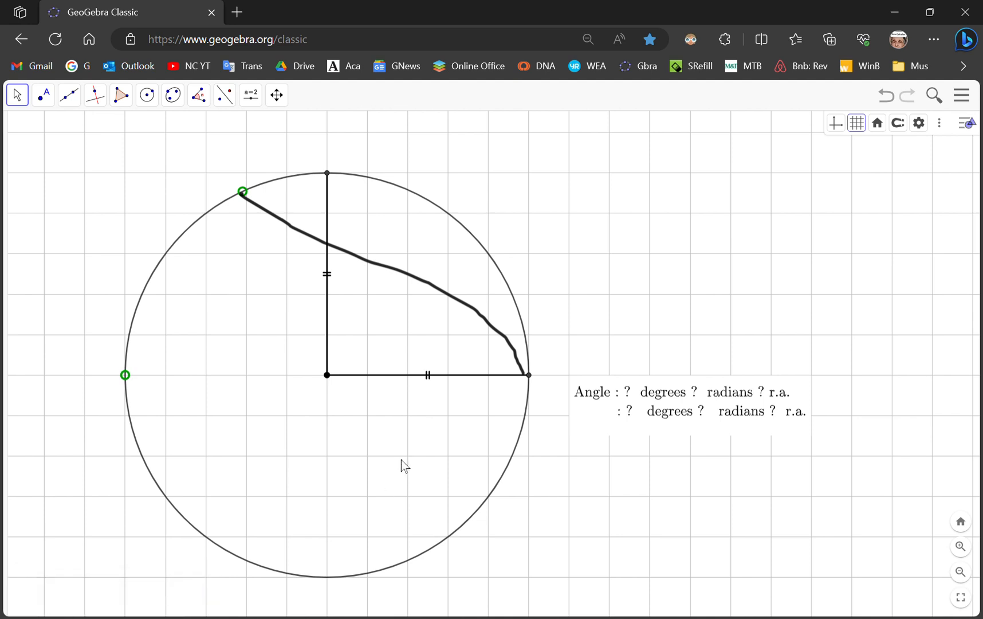
mouse_move(670, 241)
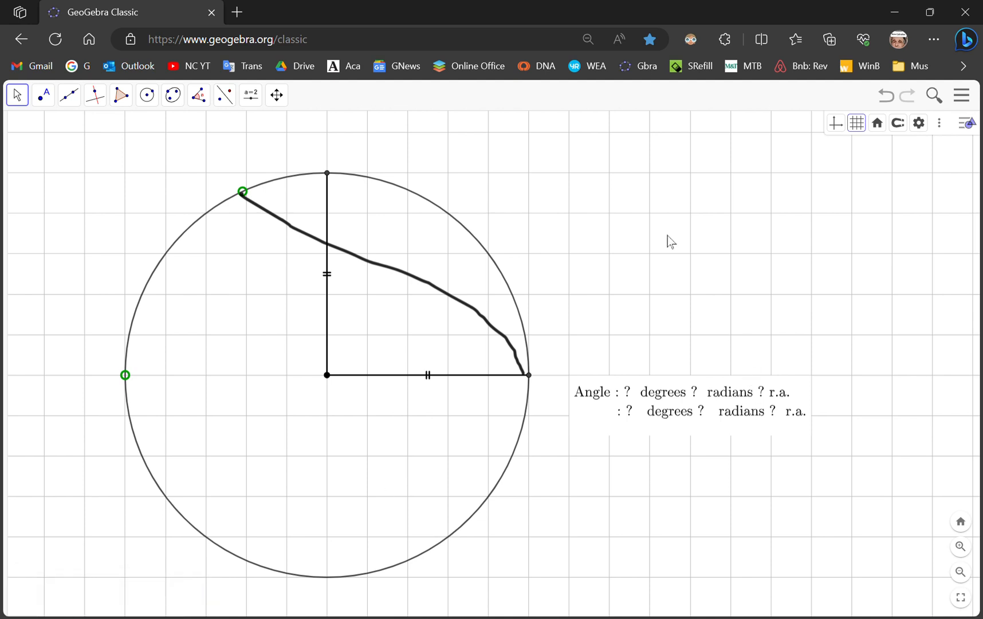
mouse_move(531, 314)
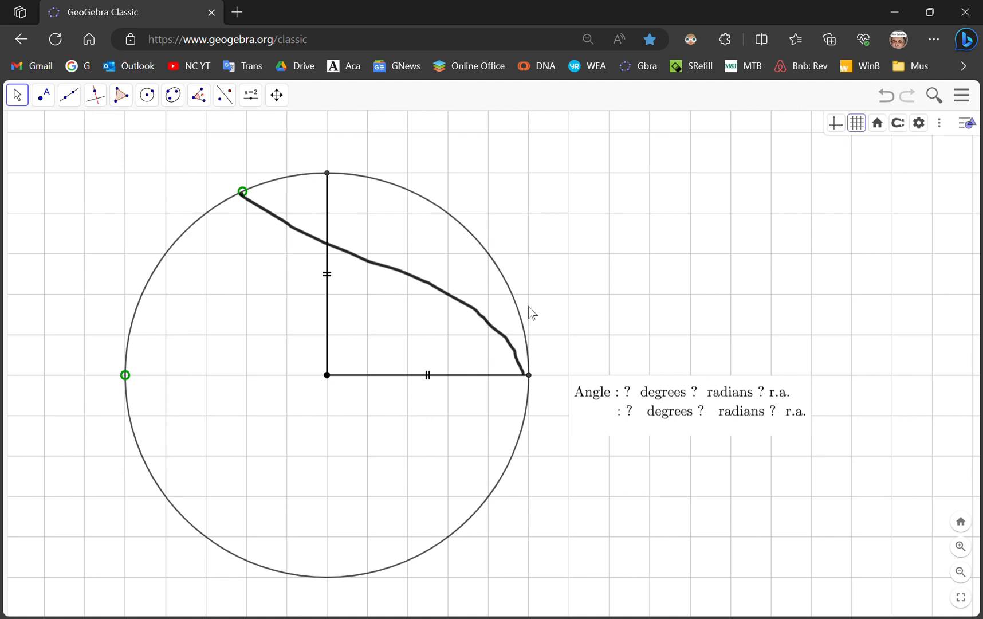
mouse_move(704, 337)
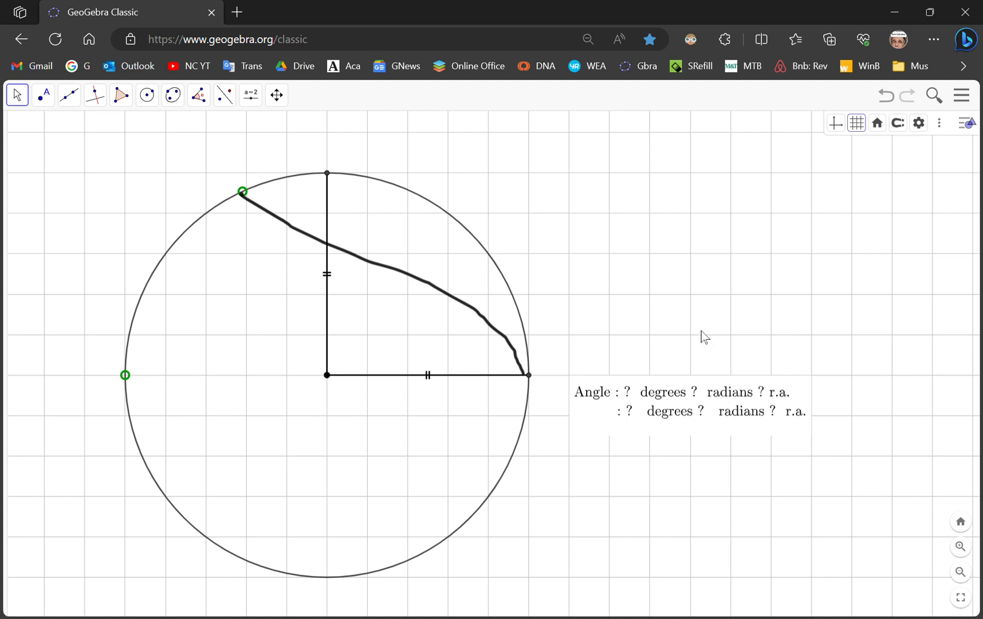
mouse_move(298, 469)
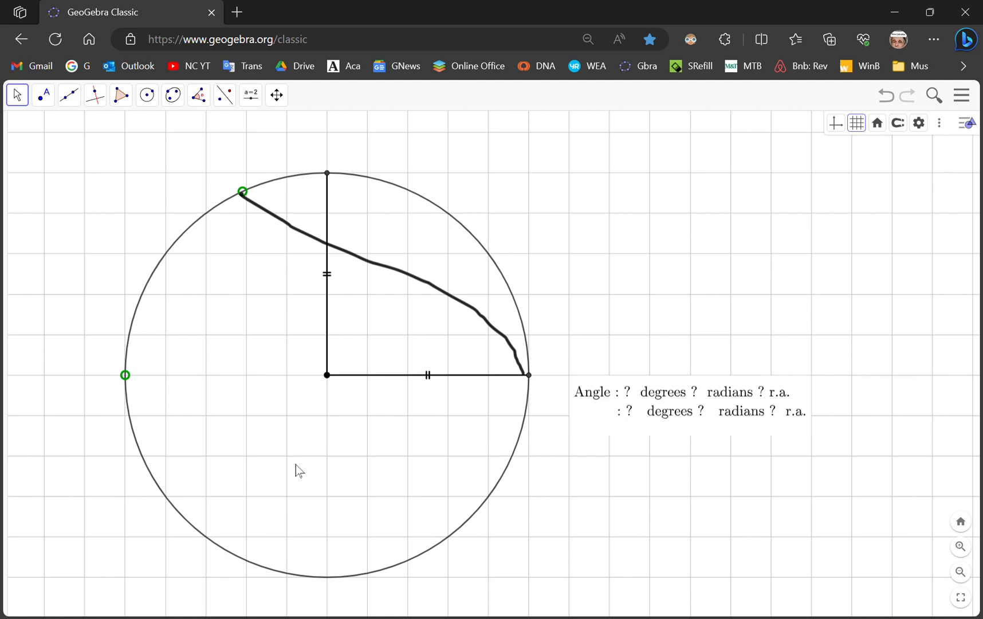
mouse_move(866, 216)
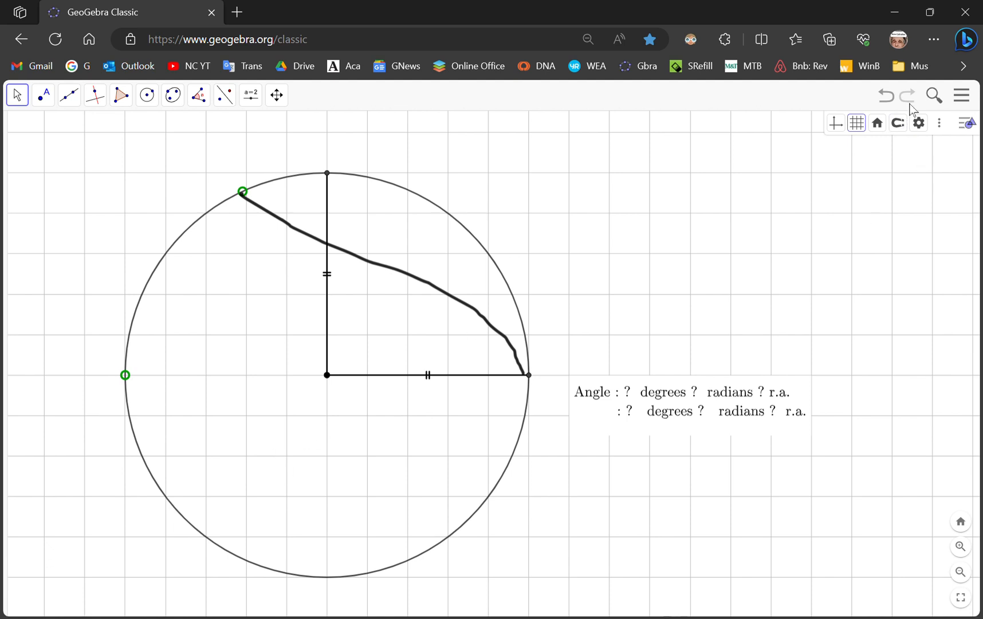
mouse_move(907, 95)
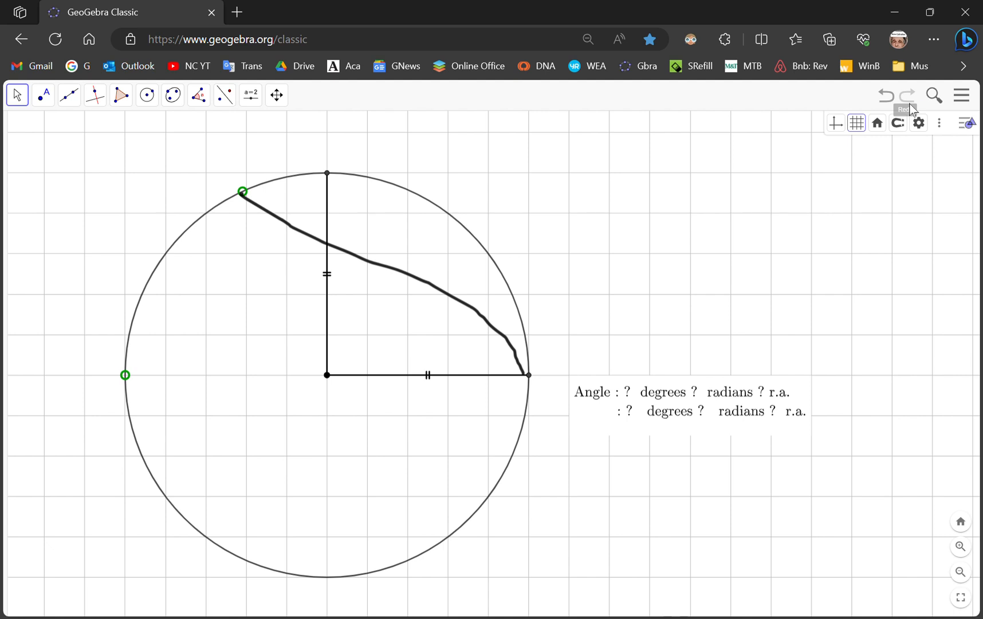